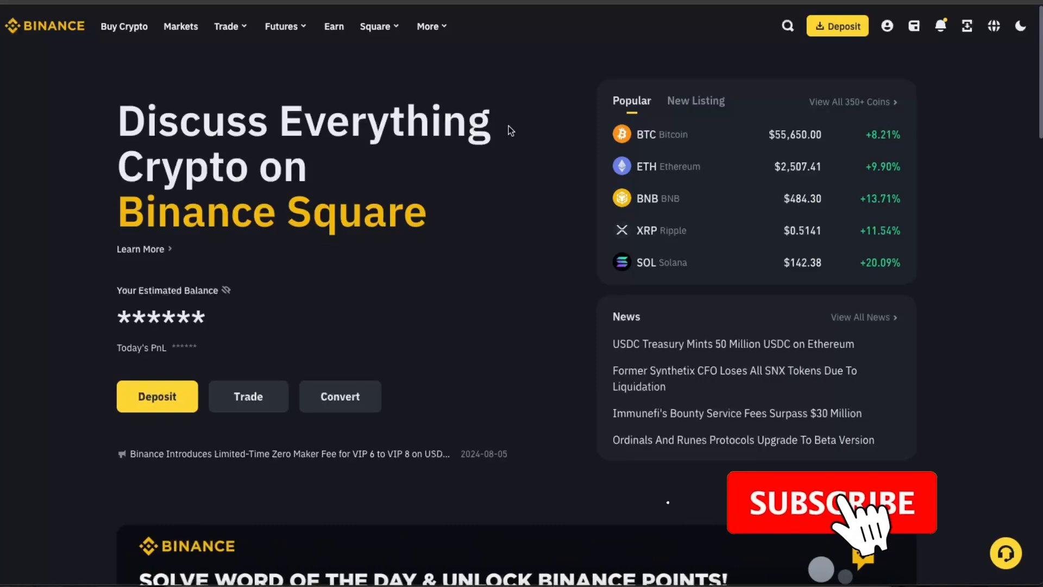
# - Scroll down Site settings and expand Additional content settings to show intrusive ads and more
pyautogui.click(830, 501)
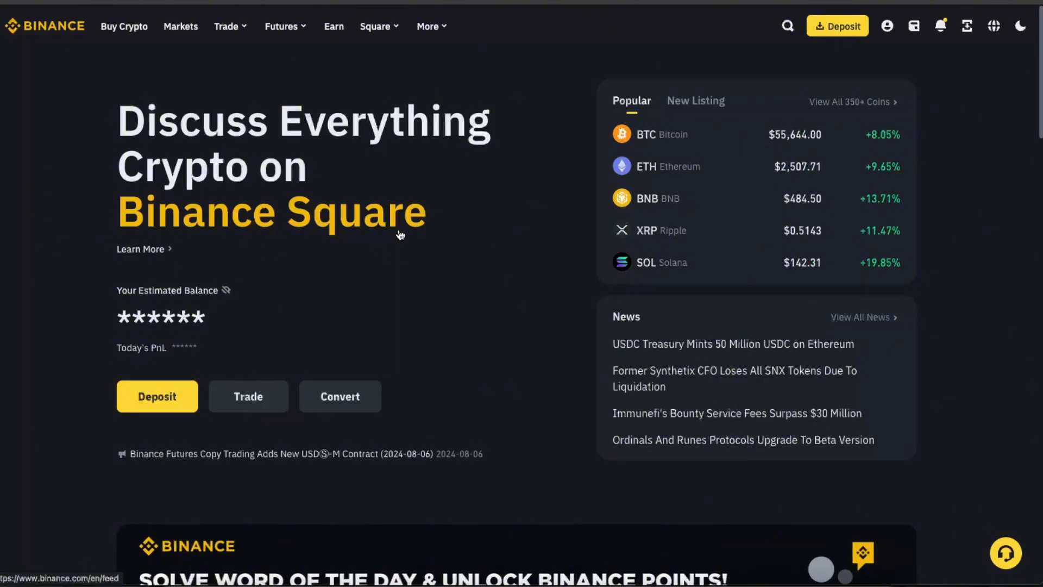
pyautogui.moveTo(592, 192)
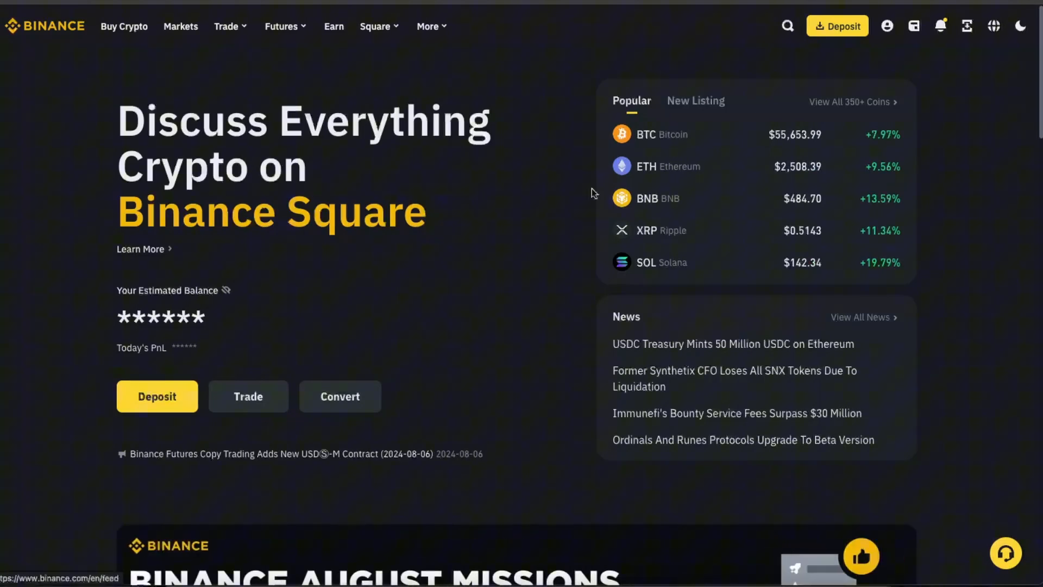
pyautogui.moveTo(399, 268)
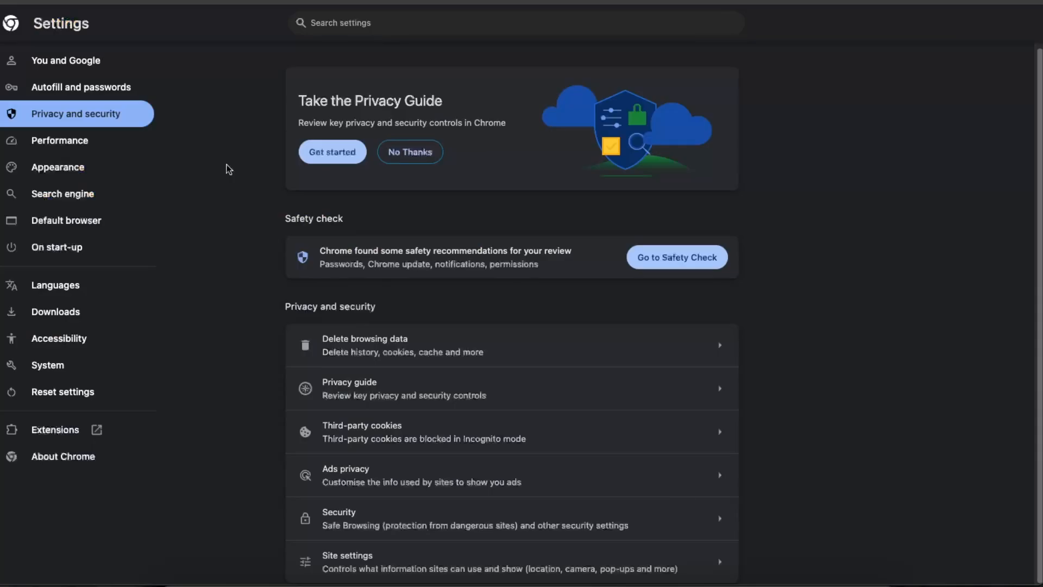
pyautogui.moveTo(233, 204)
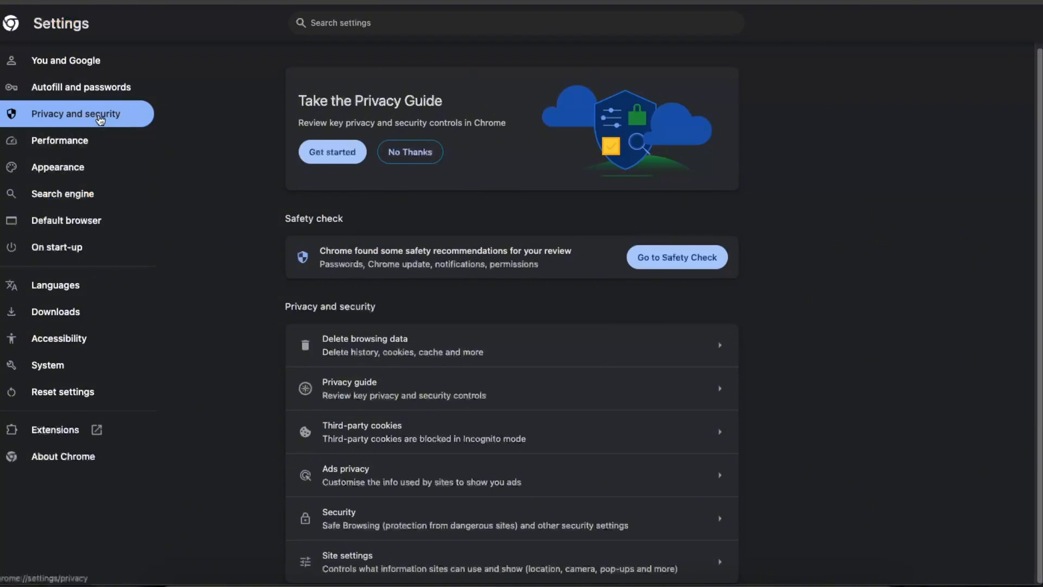
pyautogui.moveTo(519, 350)
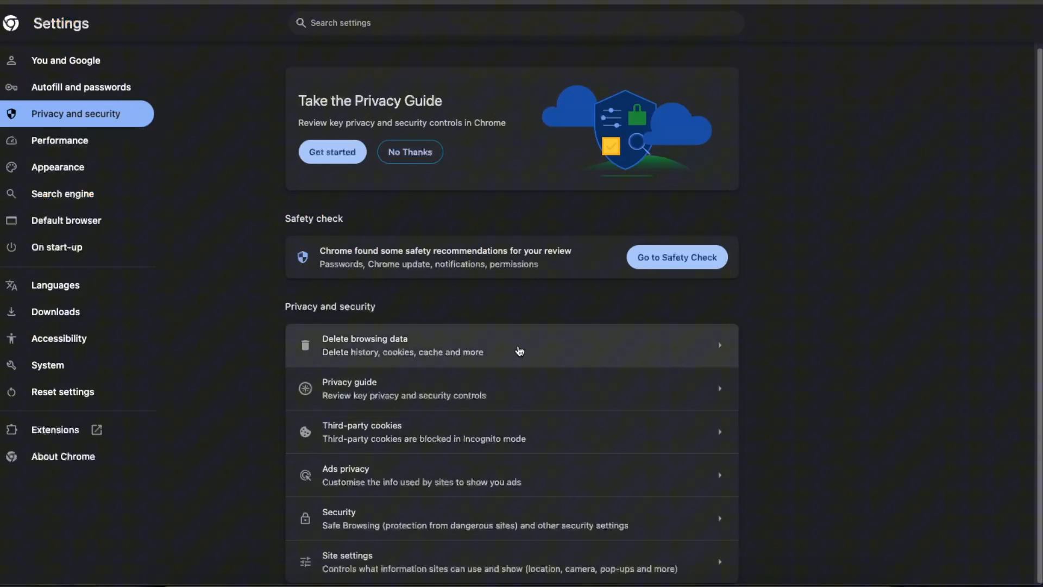
pyautogui.moveTo(326, 537)
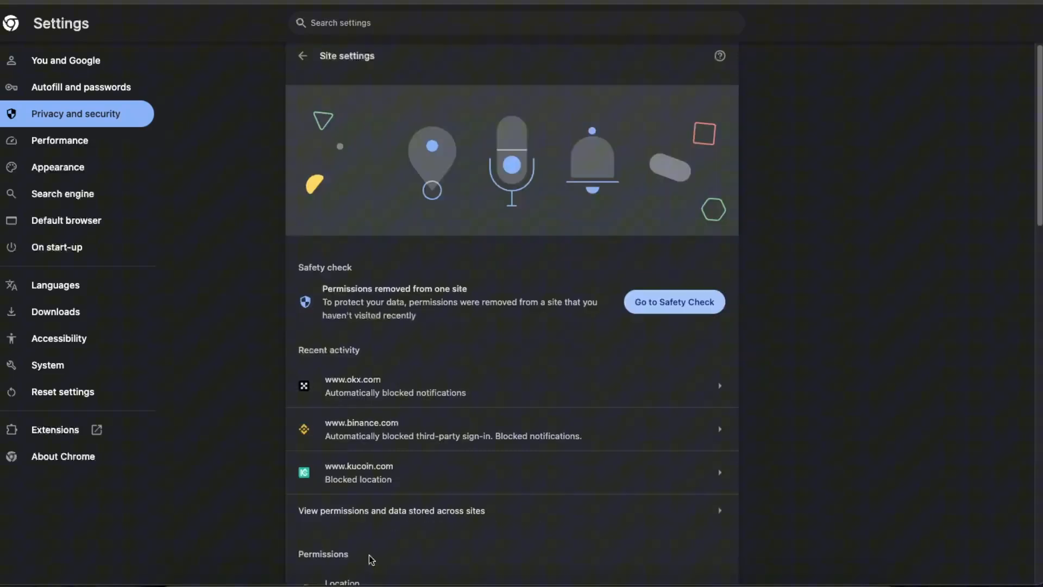
pyautogui.scroll(-3)
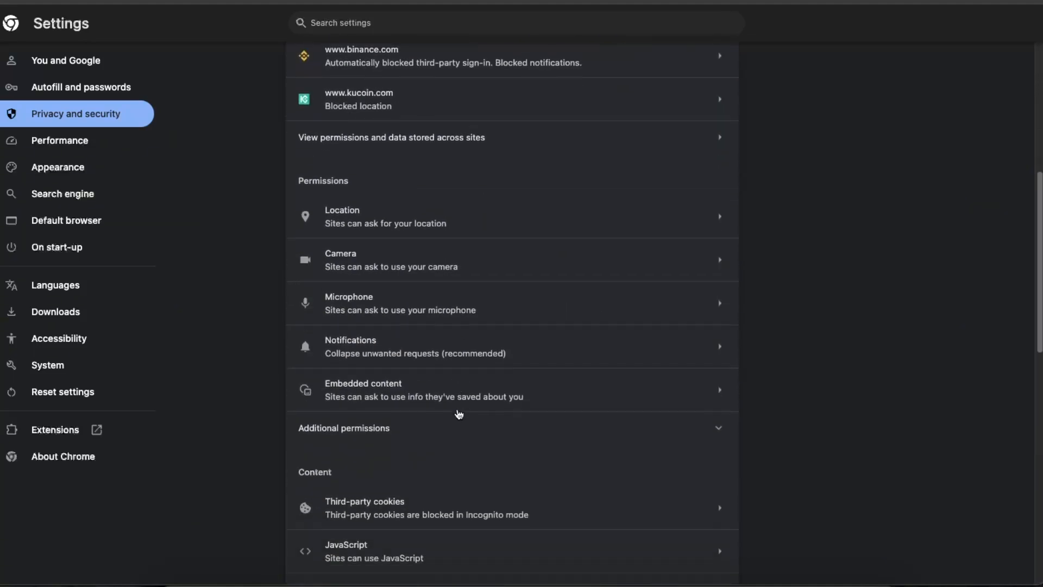
pyautogui.scroll(-3)
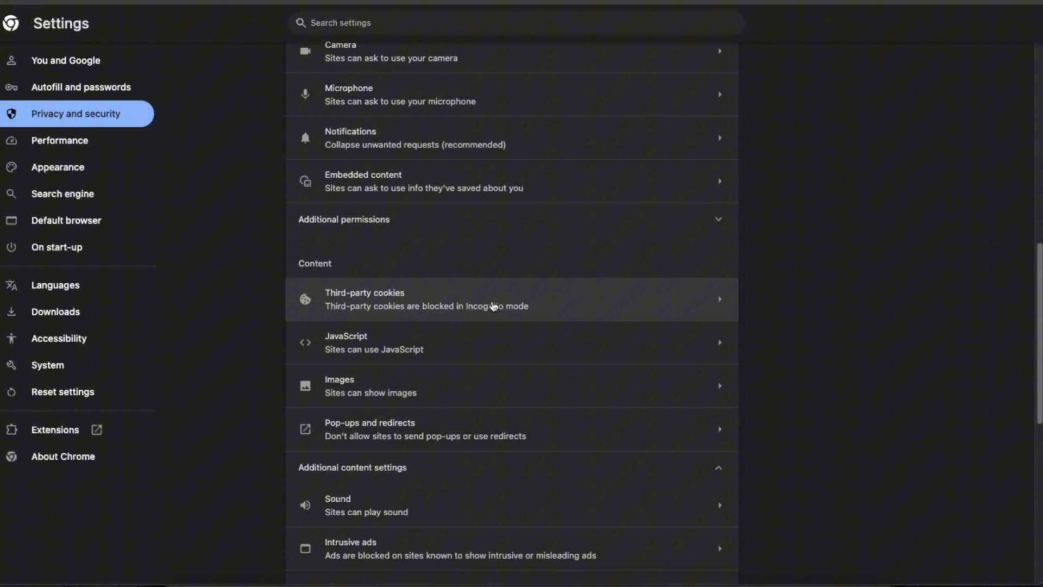
pyautogui.scroll(-3)
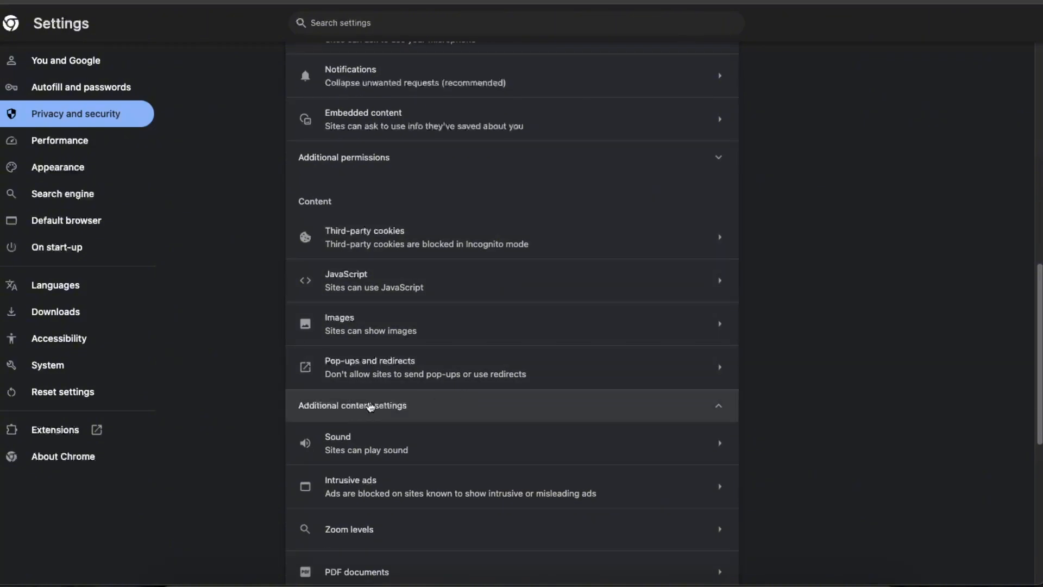
pyautogui.click(718, 405)
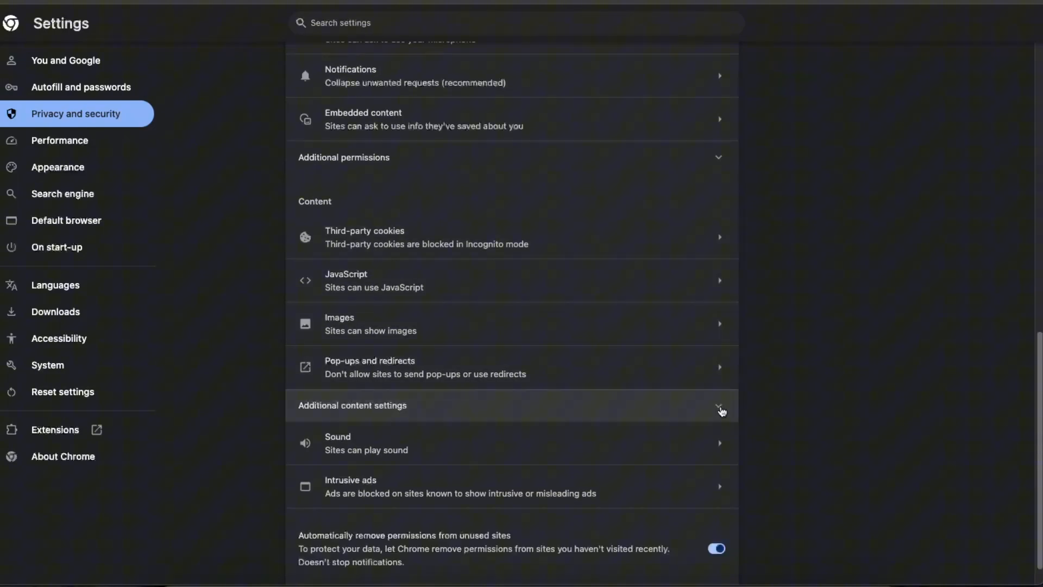
pyautogui.click(718, 406)
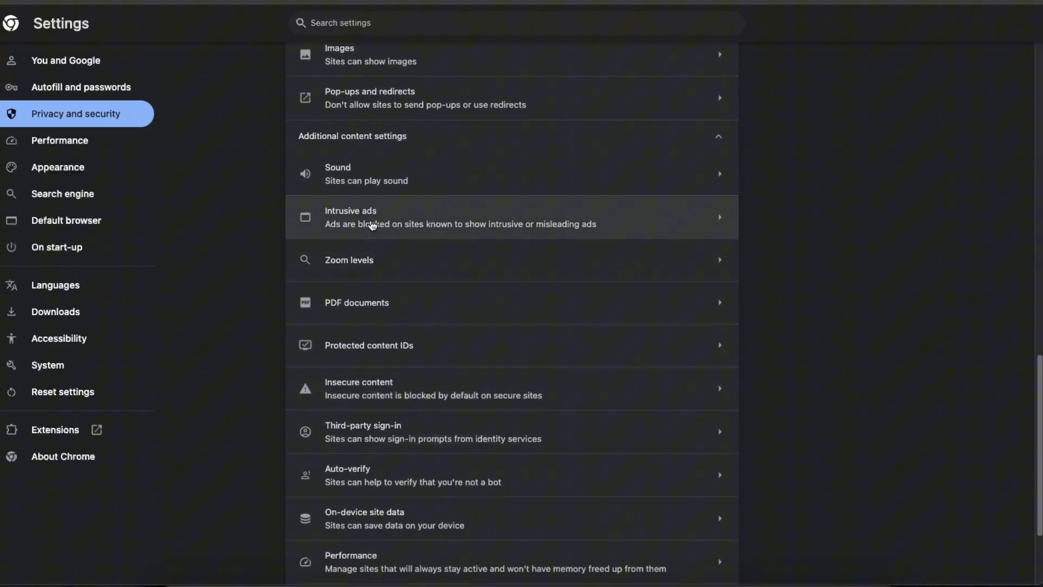
# - Set Intrusive ads to 'Any site that you visit can show any ad to you'
pyautogui.click(459, 216)
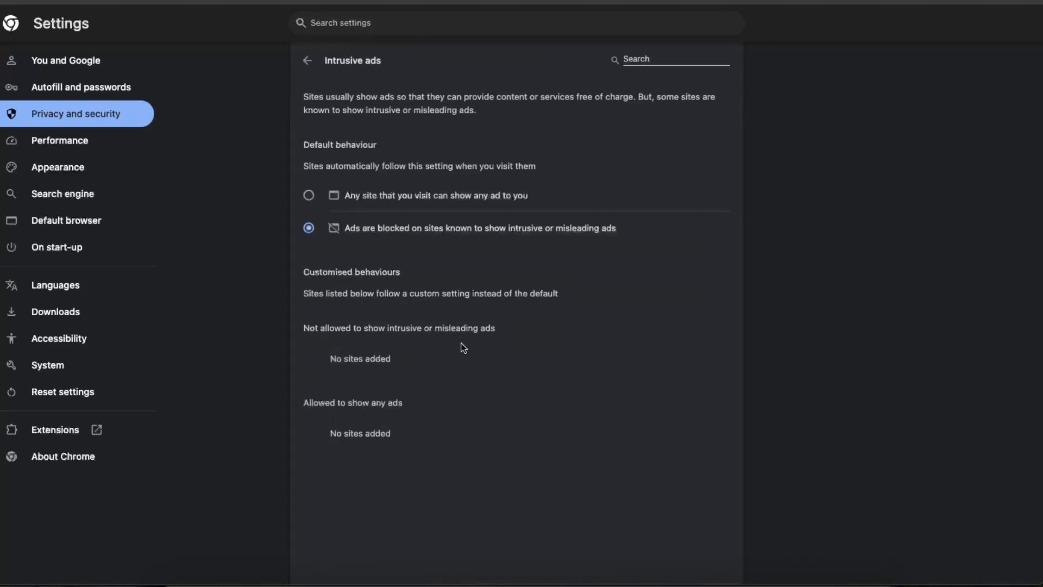
pyautogui.moveTo(388, 234)
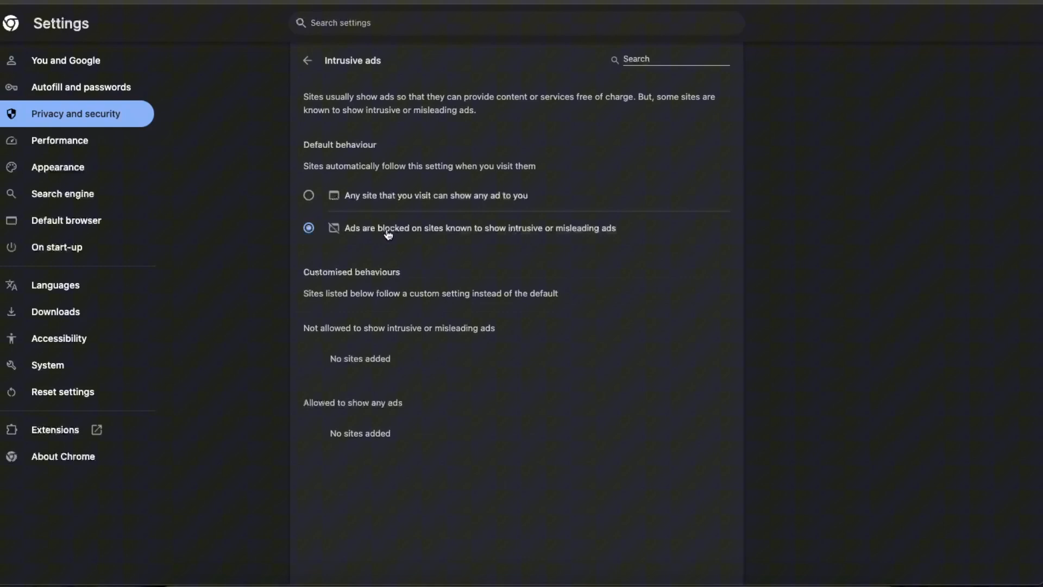
pyautogui.moveTo(389, 204)
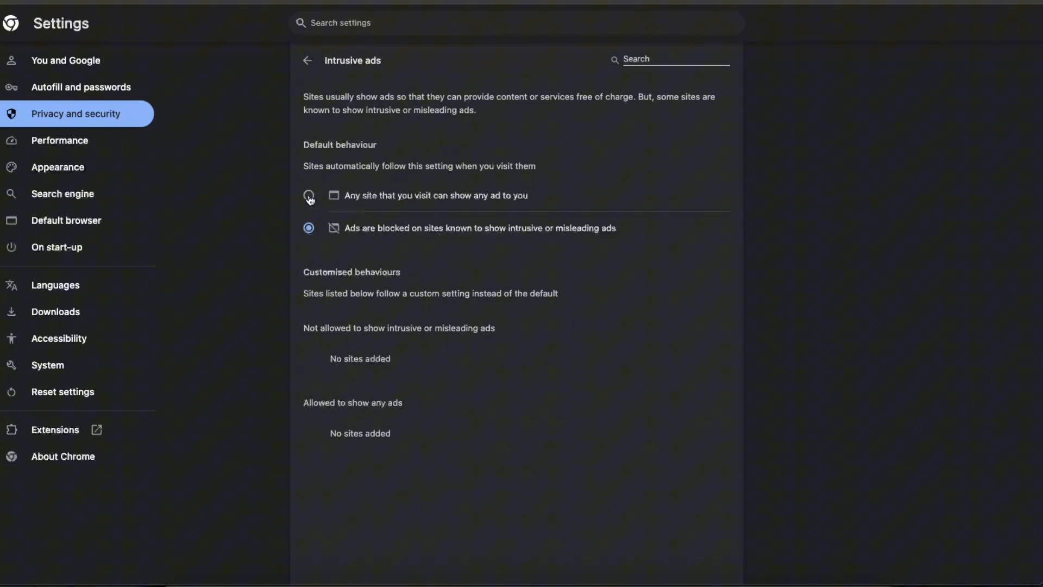
pyautogui.click(308, 195)
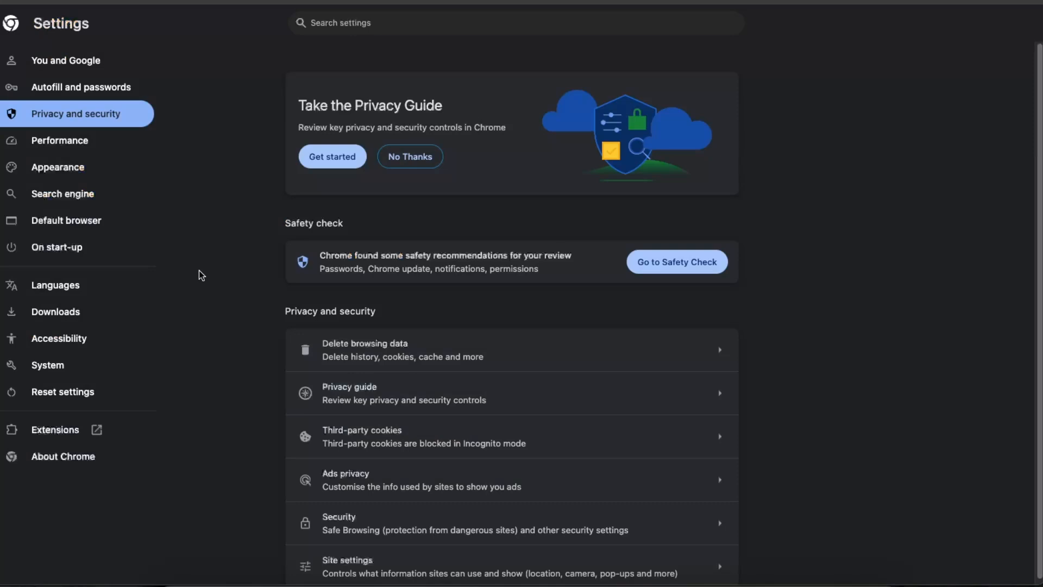
pyautogui.moveTo(160, 341)
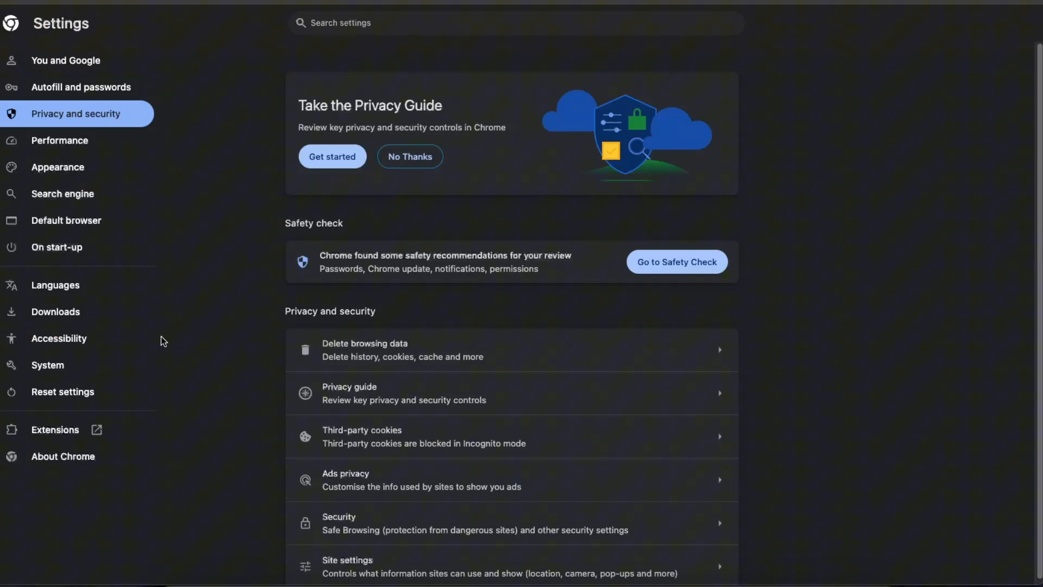
# - View the About Chrome page showing version 126.0.6478.127 awaiting relaunch
pyautogui.click(63, 456)
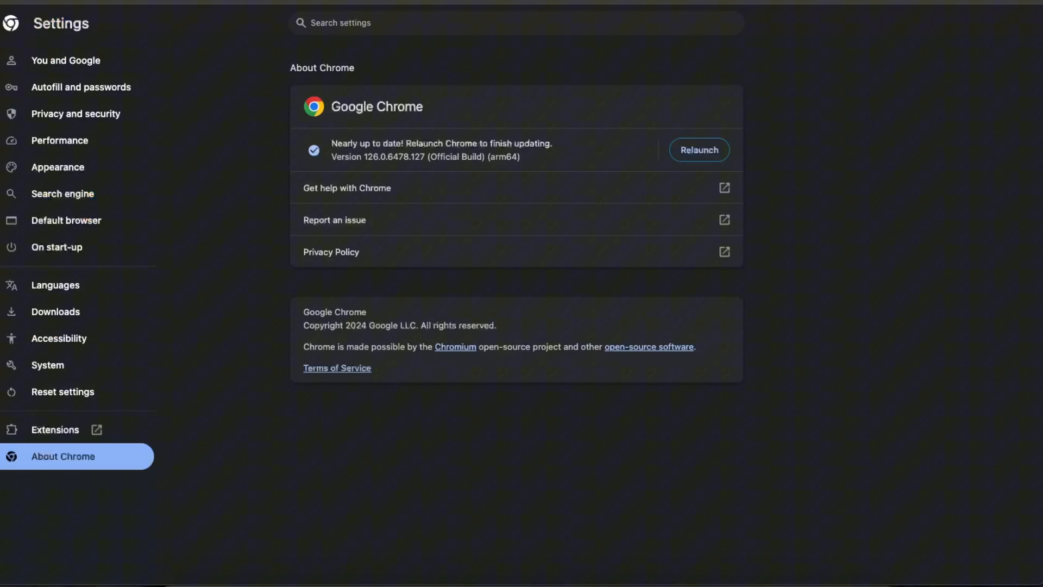
pyautogui.moveTo(415, 263)
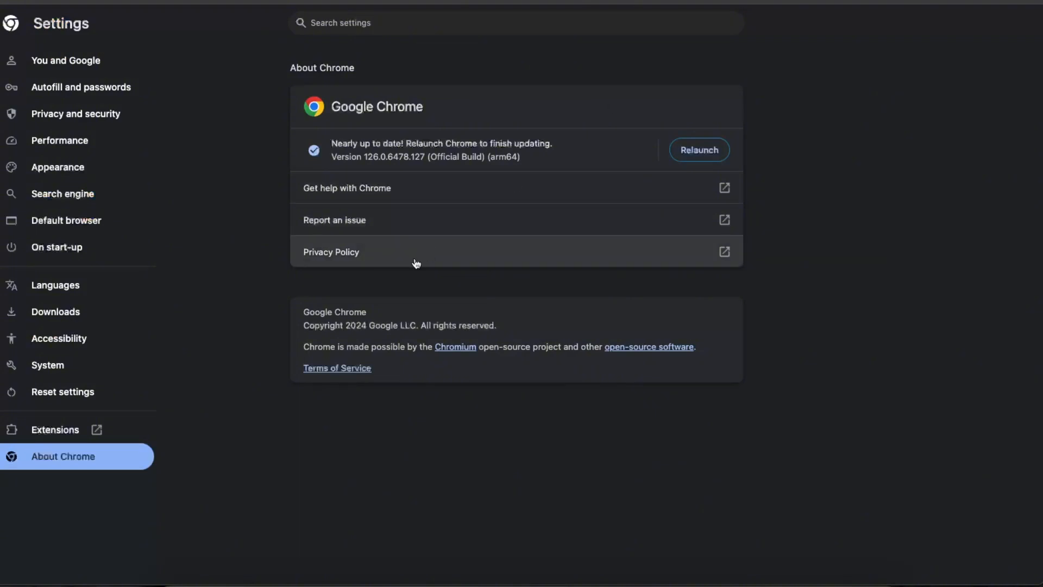
pyautogui.moveTo(412, 225)
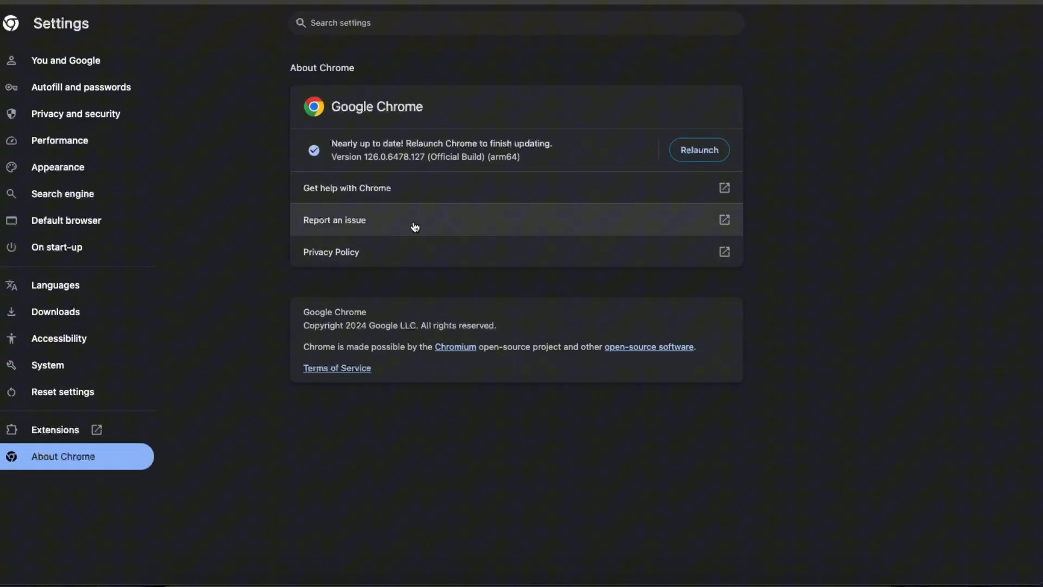
pyautogui.moveTo(364, 357)
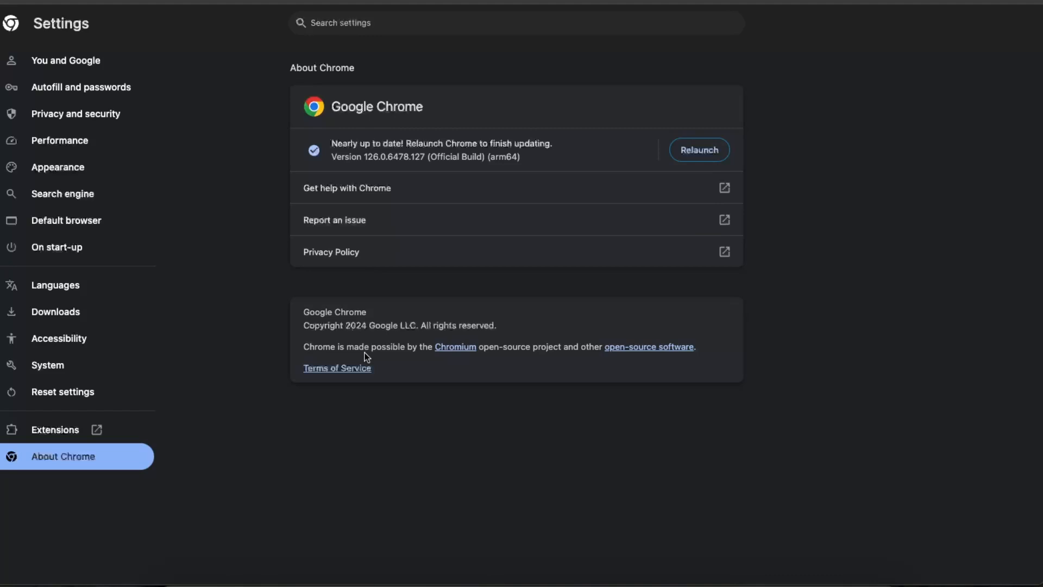
pyautogui.moveTo(208, 225)
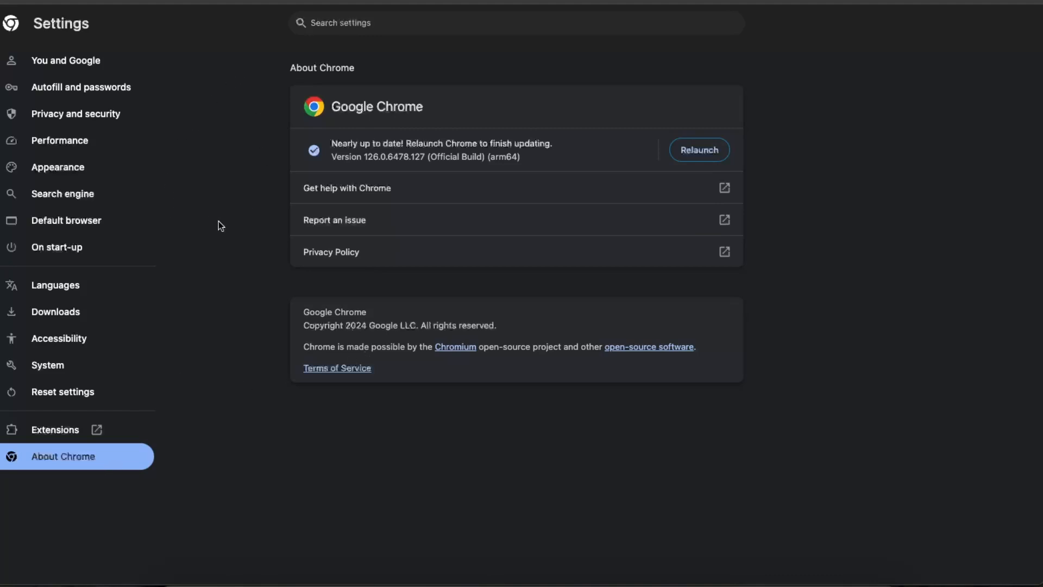
pyautogui.moveTo(93, 371)
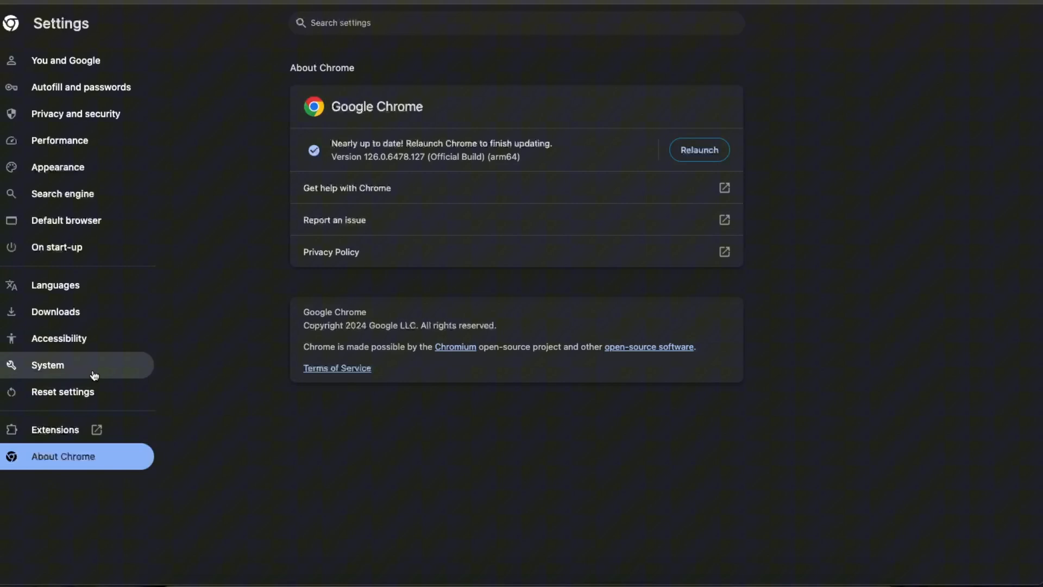
# - Switch on 'Use graphics acceleration when available' in System settings
pyautogui.click(48, 365)
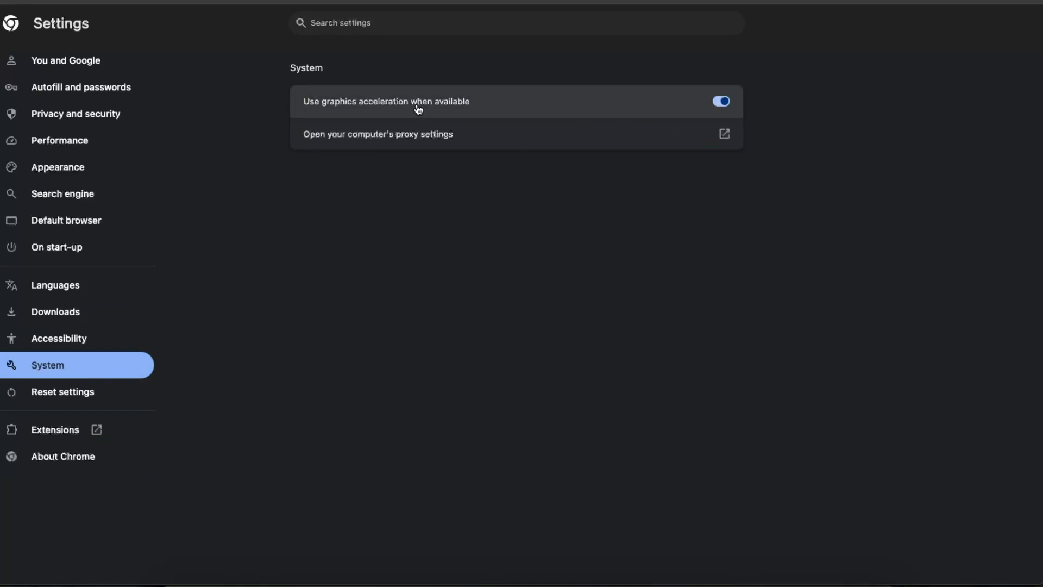
pyautogui.click(720, 101)
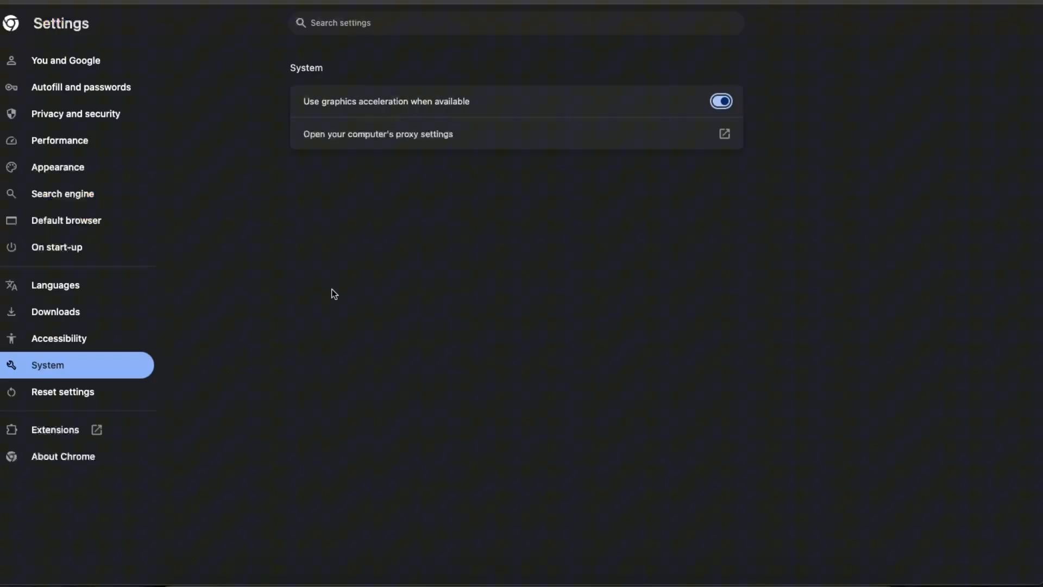
pyautogui.moveTo(326, 306)
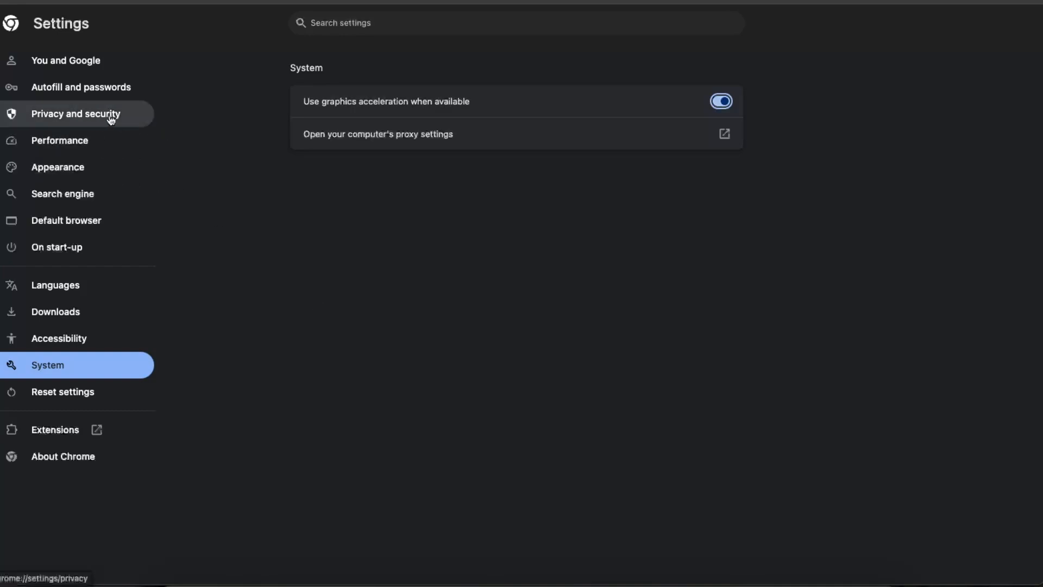
# - Open Delete browsing data with time range Last 4 weeks and history, cookies, cache checked
pyautogui.click(76, 113)
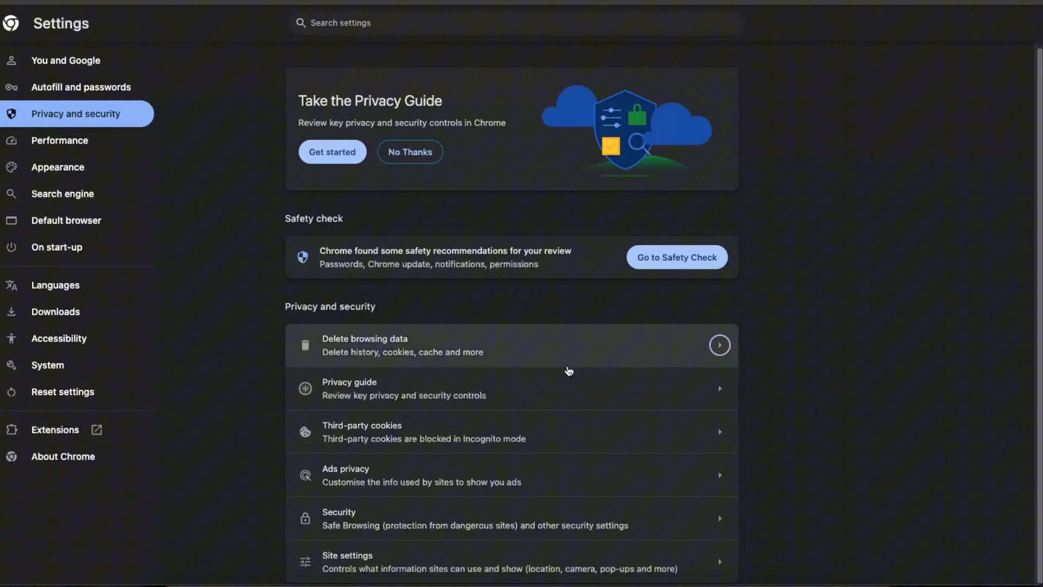
pyautogui.moveTo(485, 351)
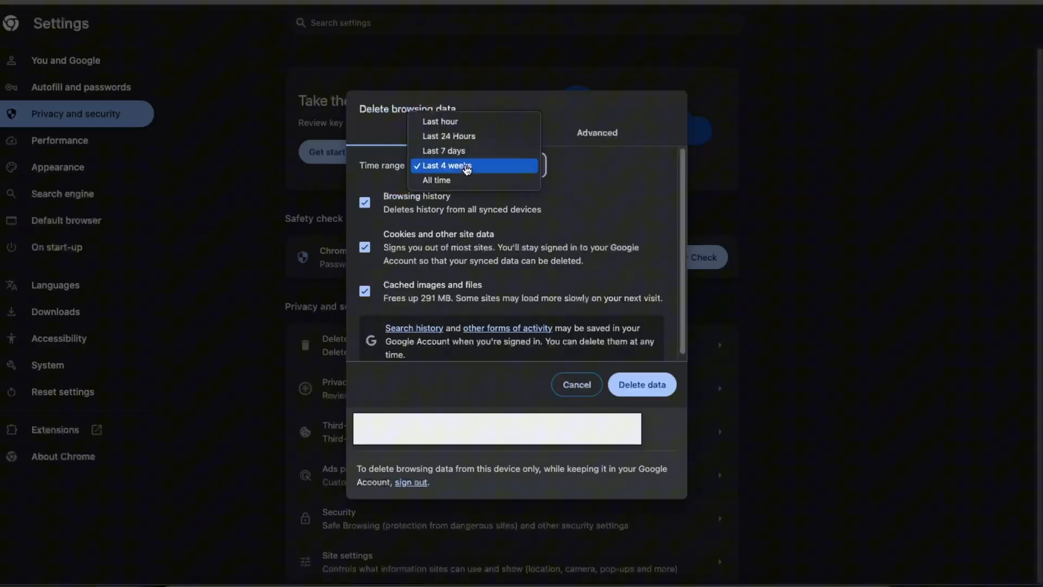
pyautogui.click(444, 165)
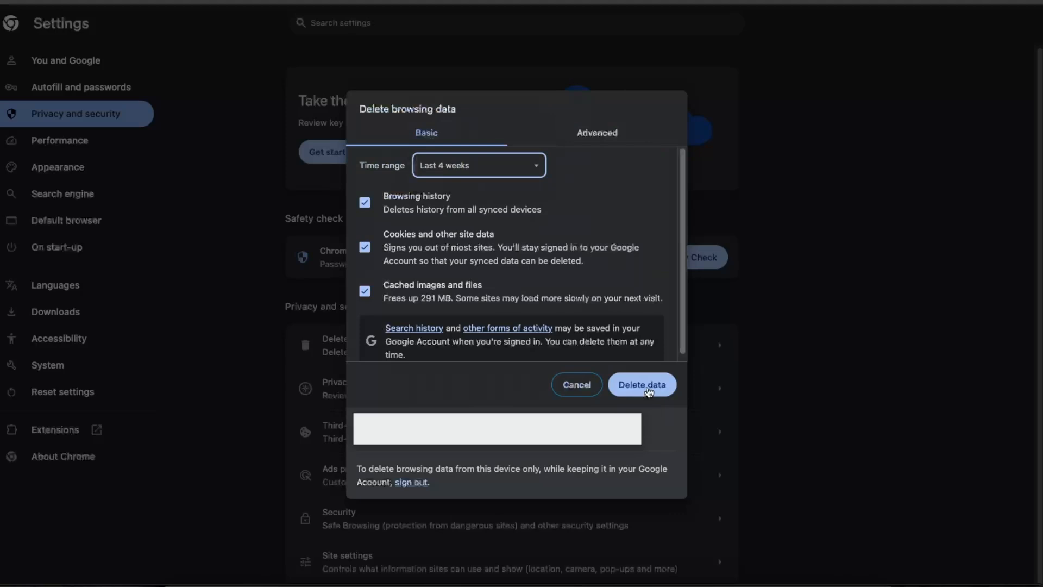
pyautogui.moveTo(416, 210)
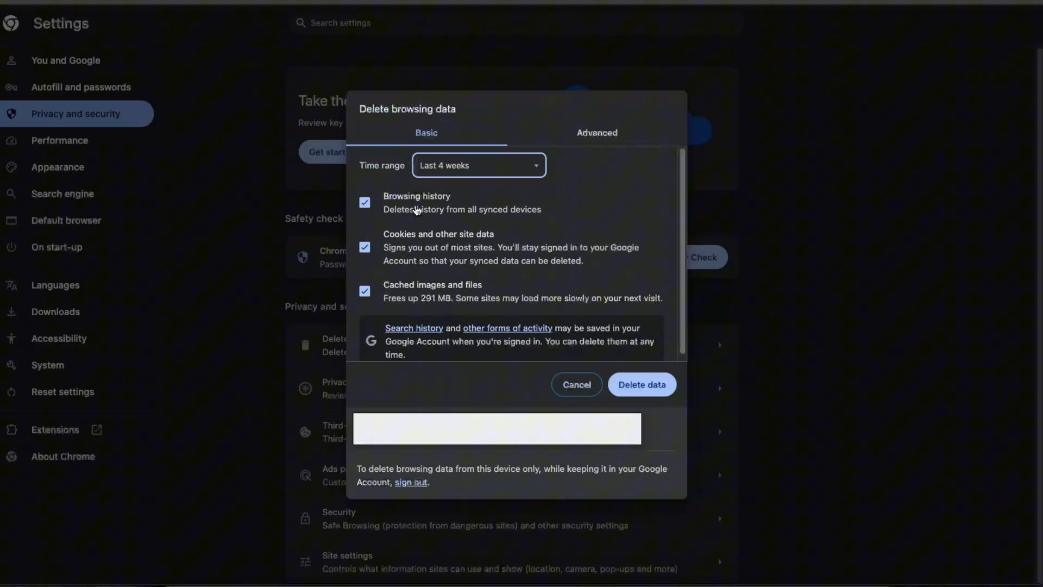
pyautogui.moveTo(476, 292)
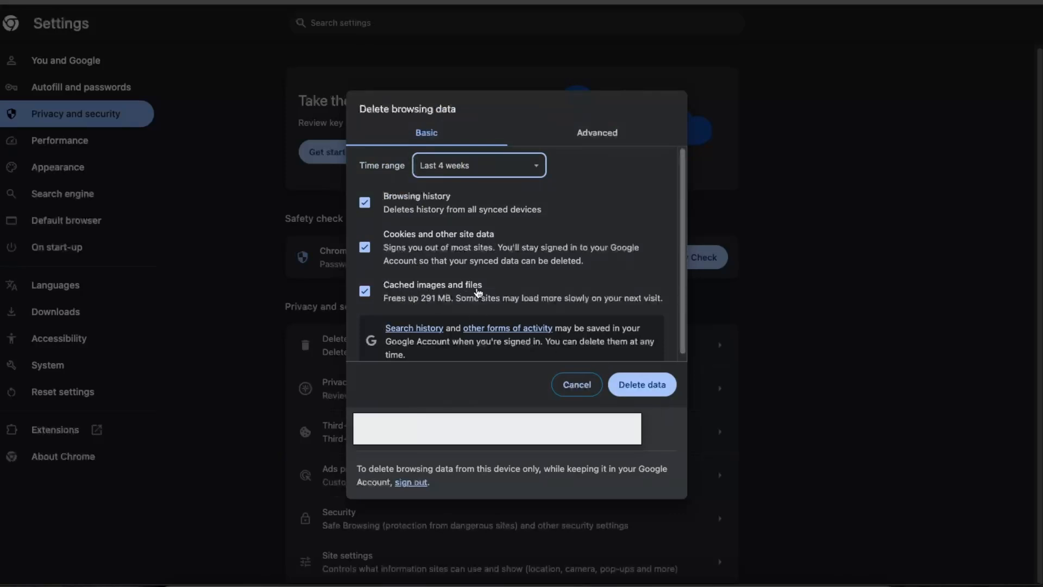